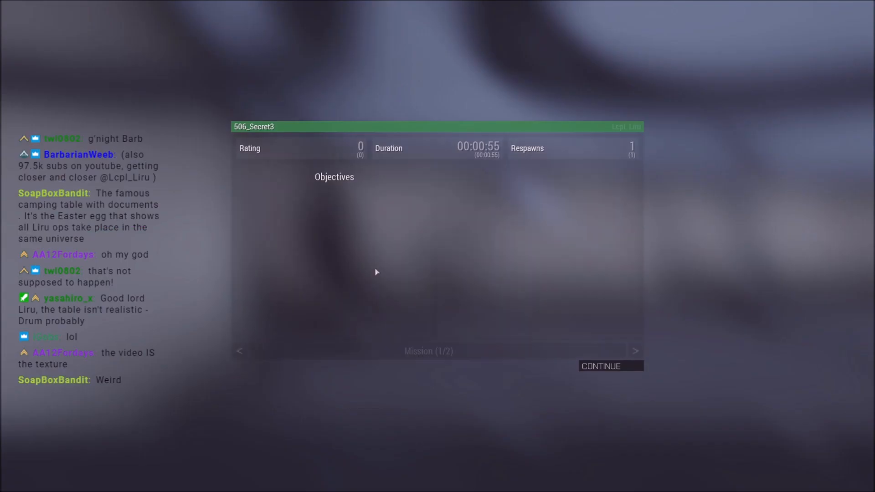
Leave the mission debriefing and return to the Eden Editor.
left_click(611, 366)
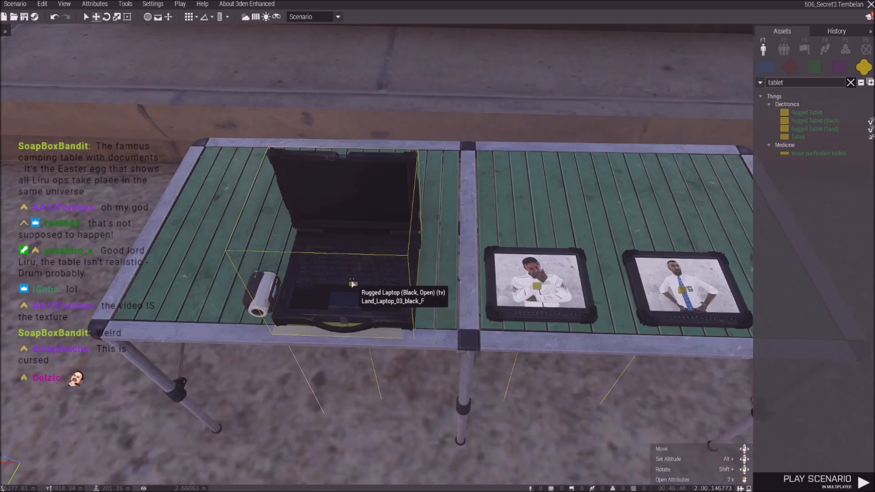
Set the Rugged Laptop's Texture #1 to 8.JPG in its attributes and confirm.
double_click(349, 284)
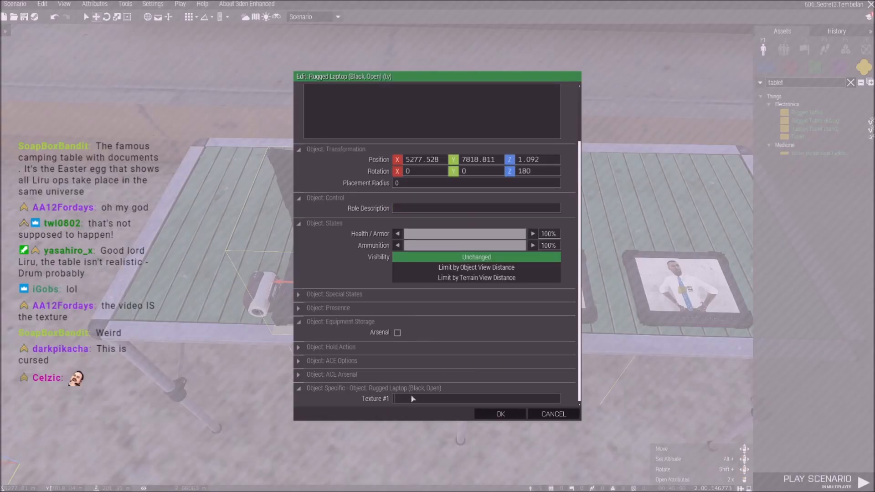
type("8.JPG")
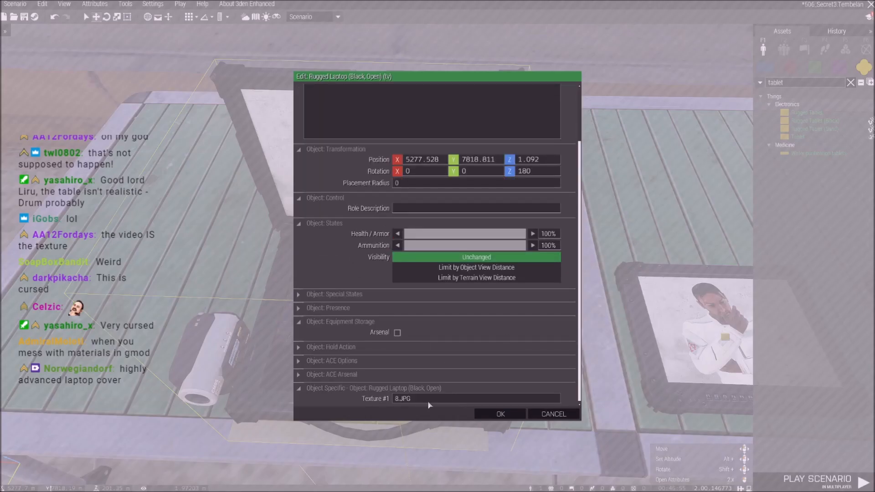
left_click(500, 414)
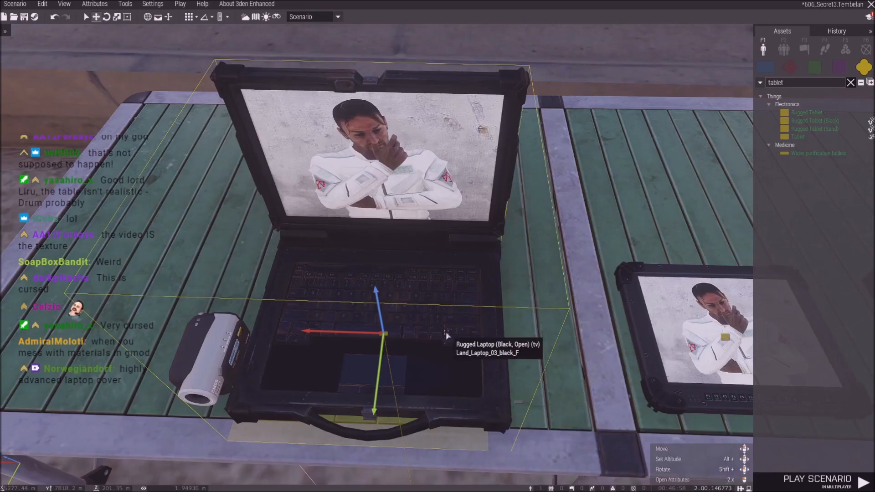